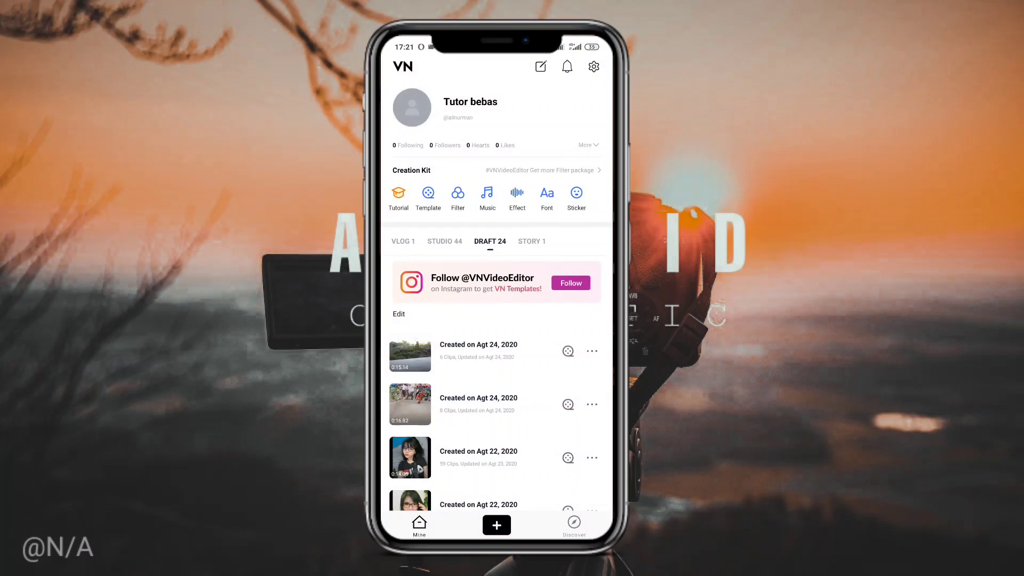
Open the saved skateboard draft project from the Draft list into the timeline editor
click(497, 525)
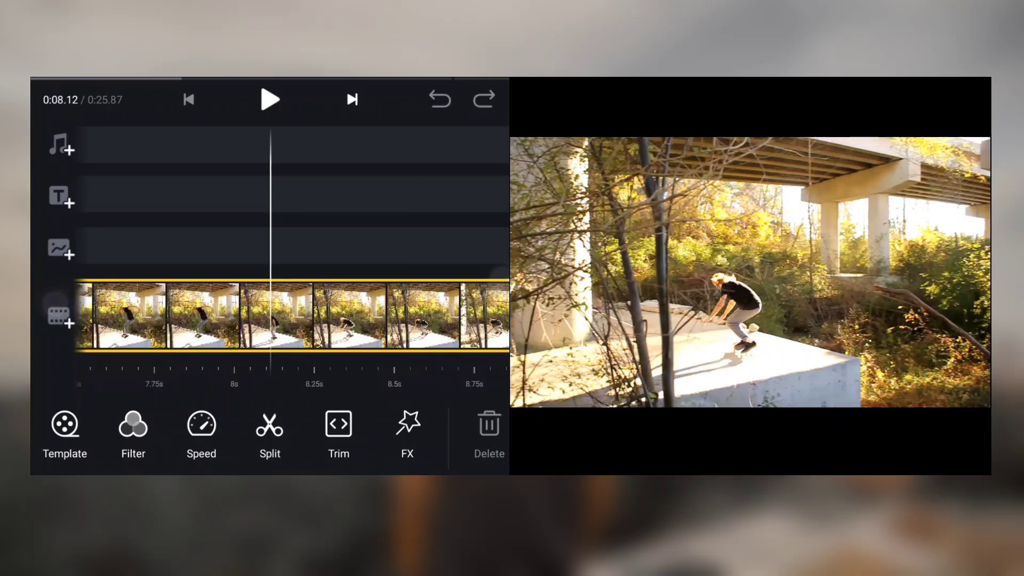
Dismiss the notification overlay to get back to the clip on the timeline
scroll(down, 3)
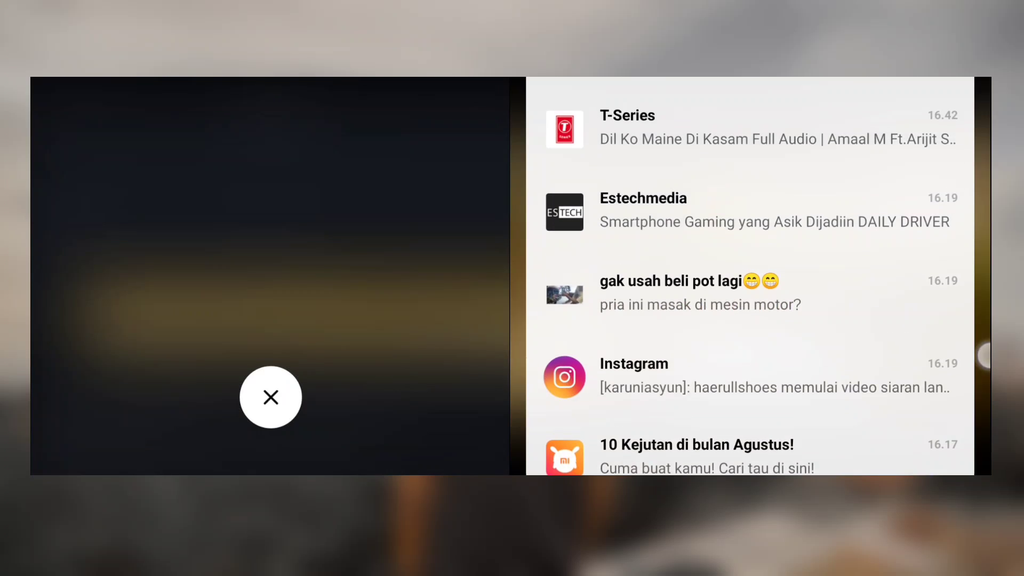
click(270, 397)
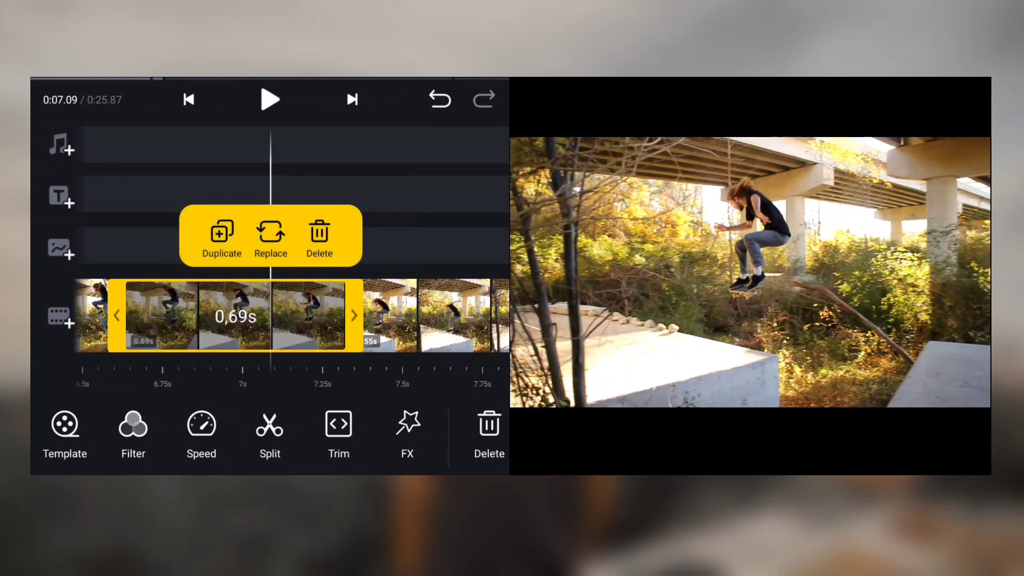
Duplicate the 0.69 s jump piece and reverse the new copy
click(222, 237)
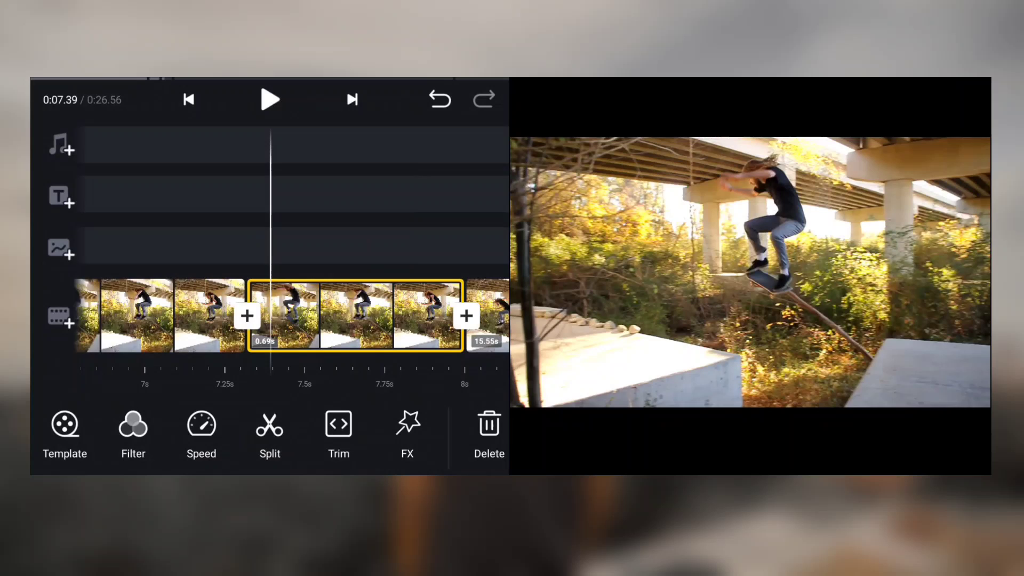
click(325, 316)
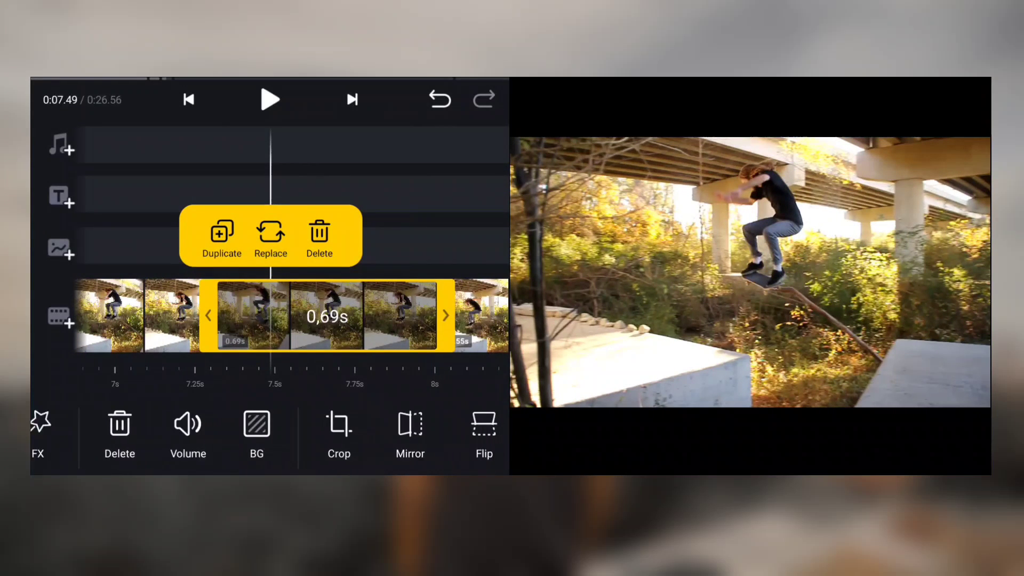
scroll(left, 3)
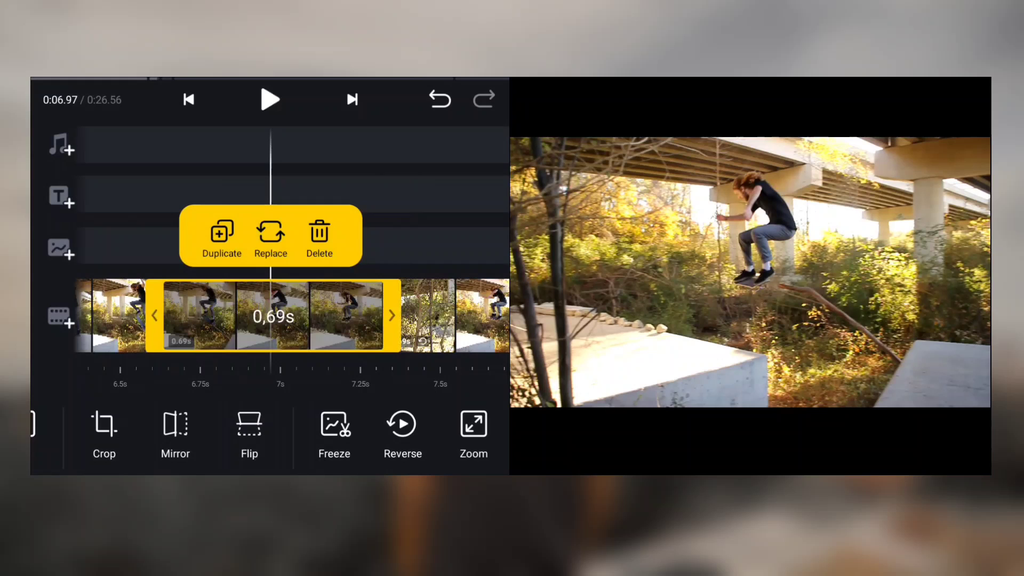
click(221, 237)
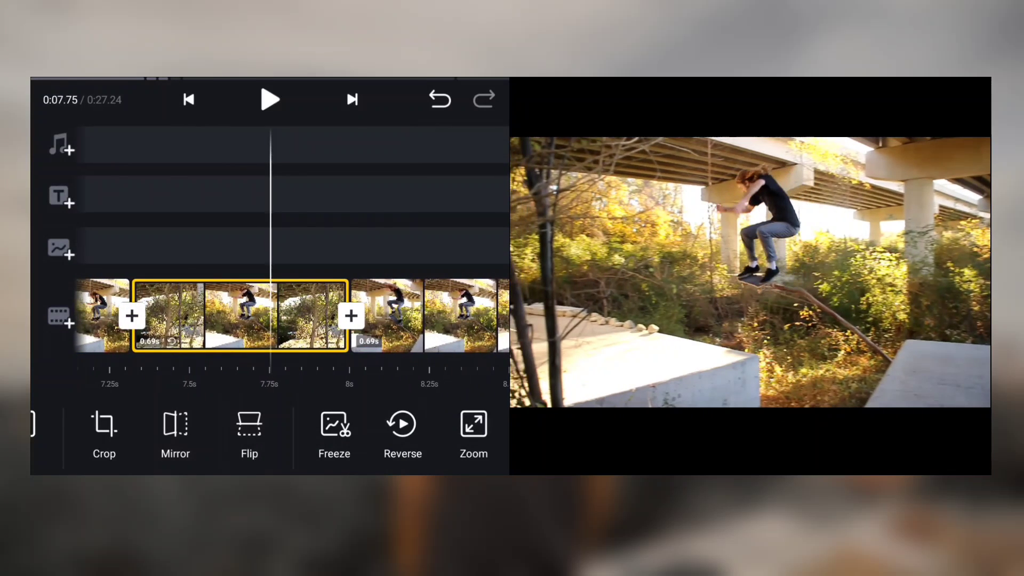
Duplicate the reversed 0.69 s piece to get a fourth copy
click(240, 315)
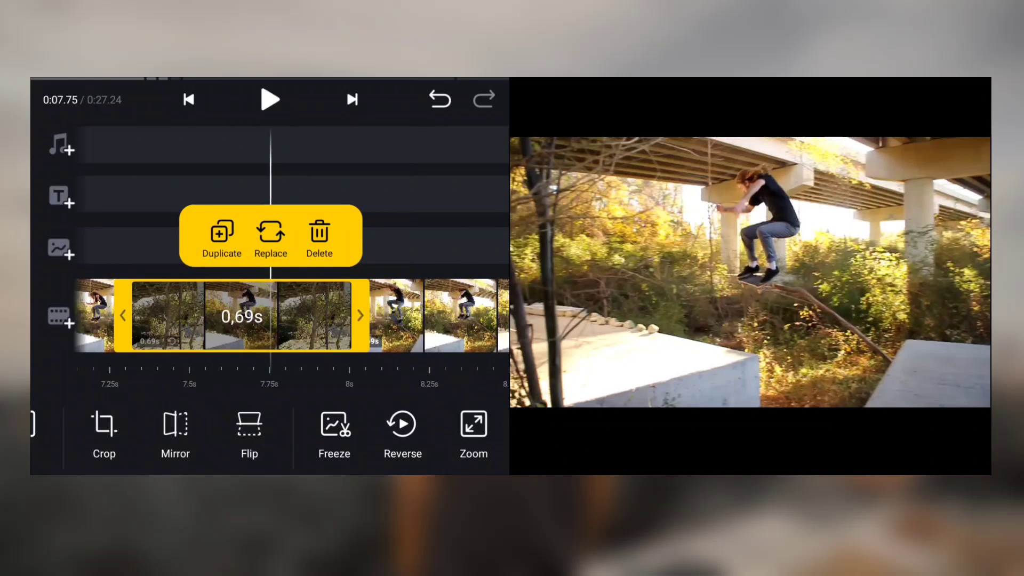
click(222, 237)
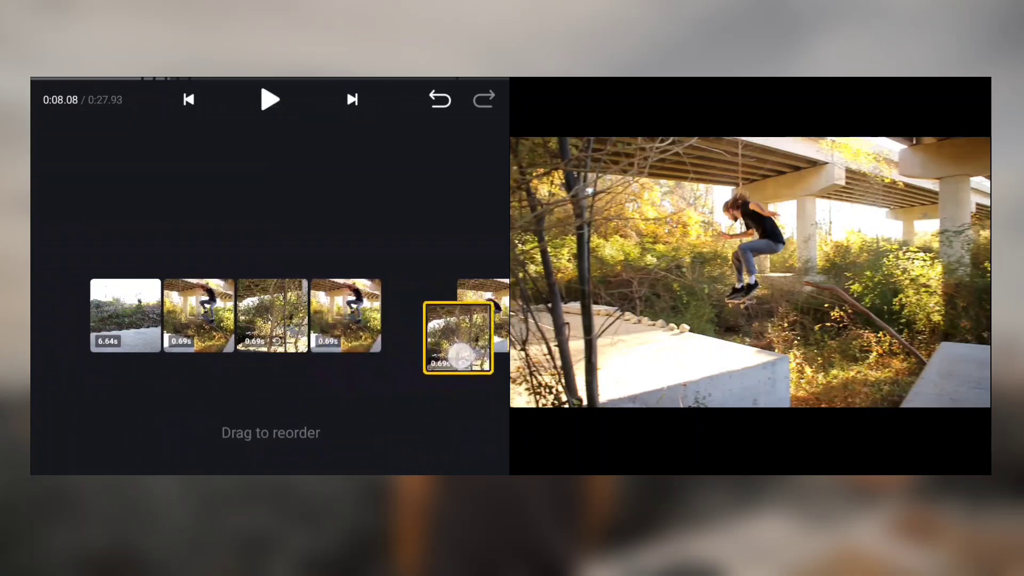
Finish reordering so forward and reversed jump copies follow the opening clip
click(458, 336)
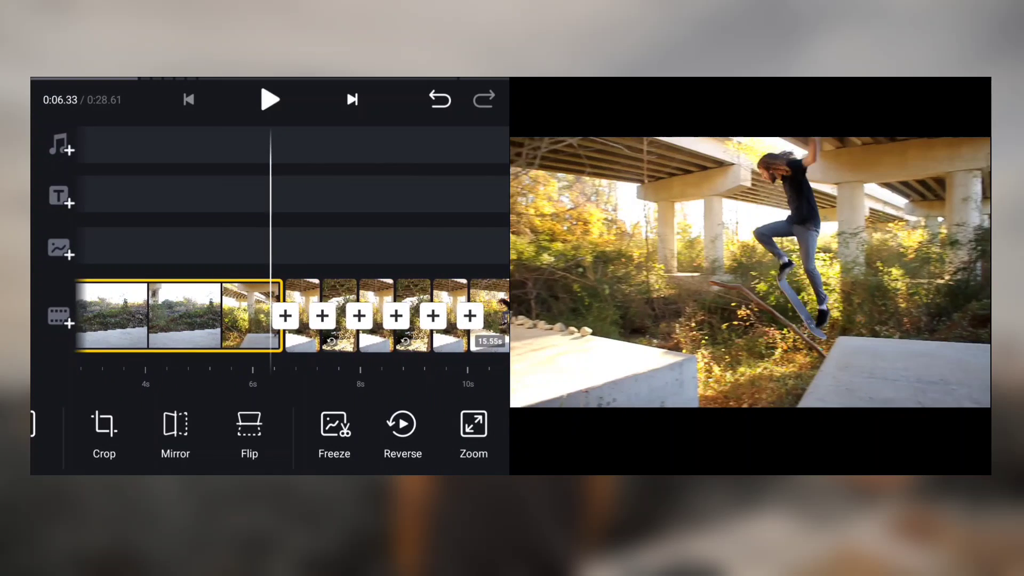
Select a 0.69 s jump piece and bring up its Curve speed editor
click(270, 99)
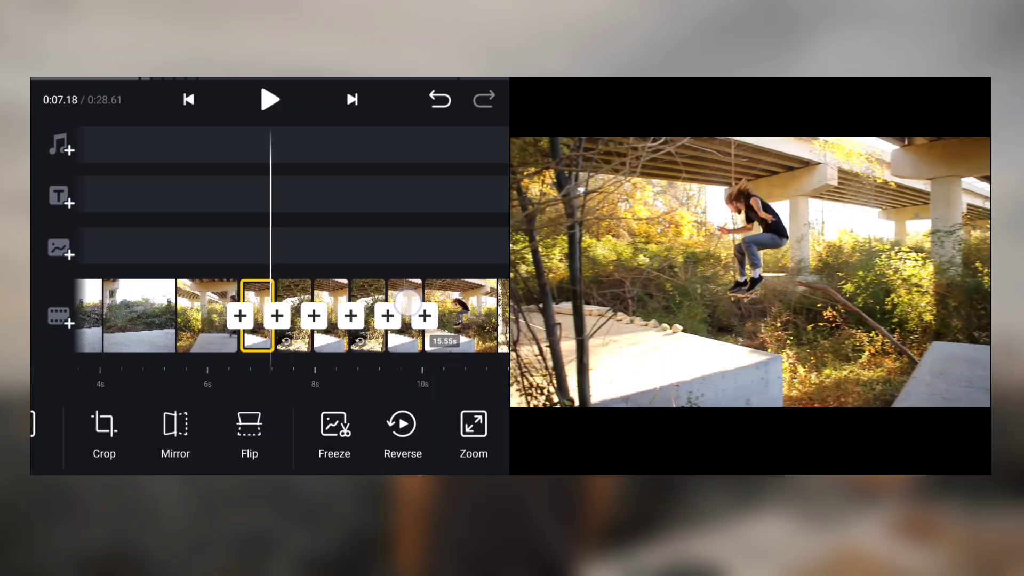
scroll(left, 3)
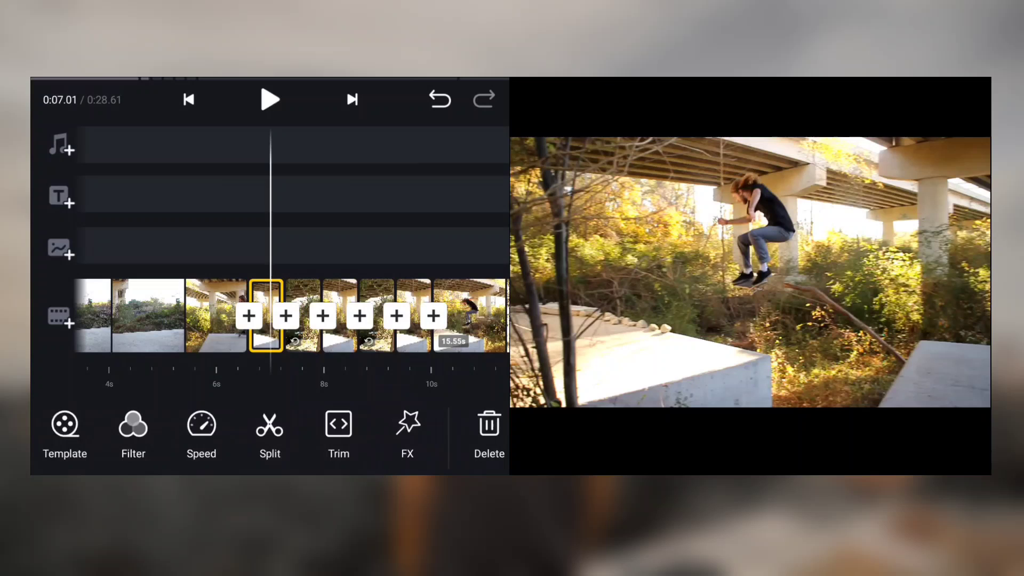
click(201, 434)
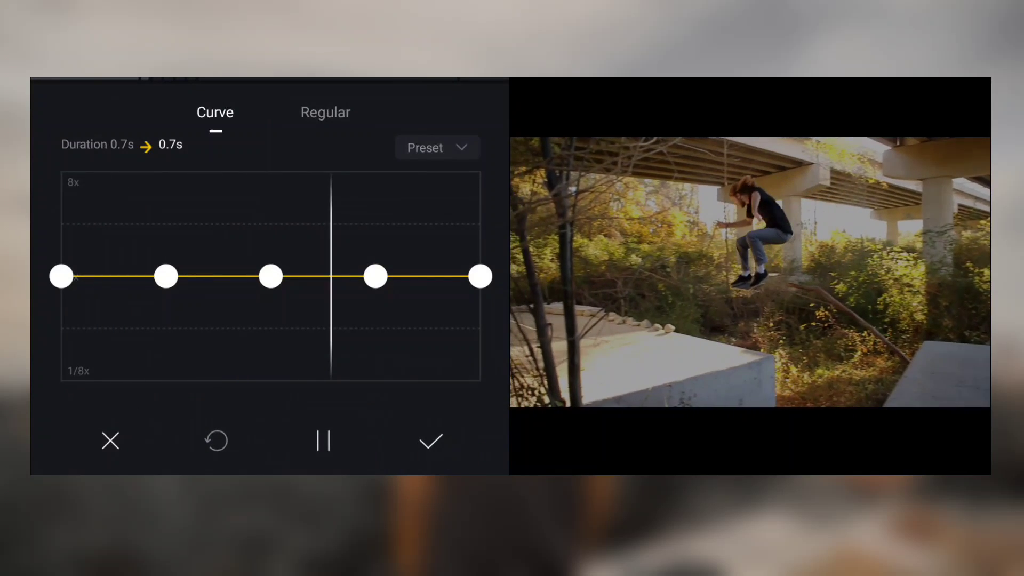
Apply the Montage speed curve to the first piece, shortening it to 0.5 s, and play it back
click(436, 147)
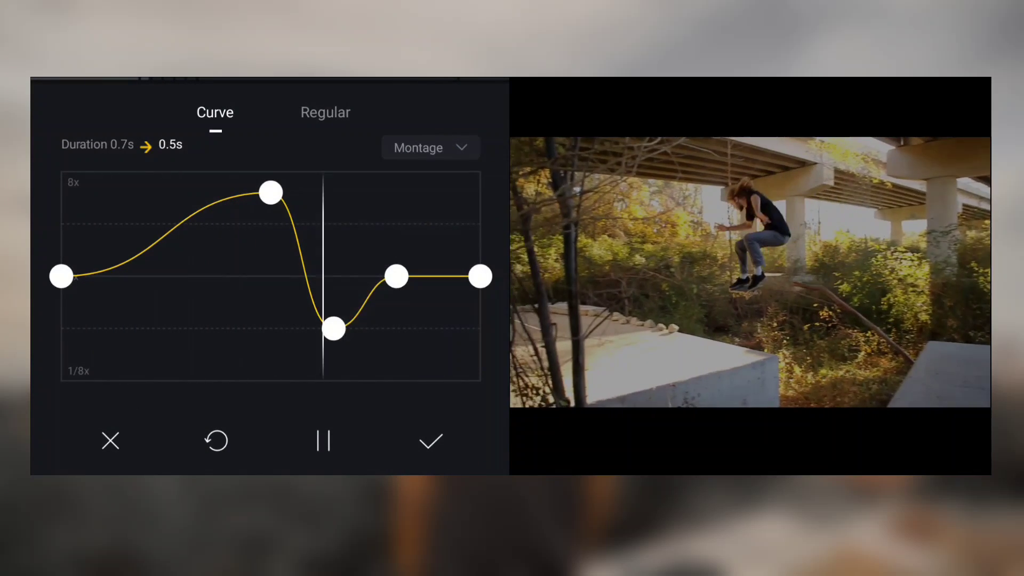
click(430, 440)
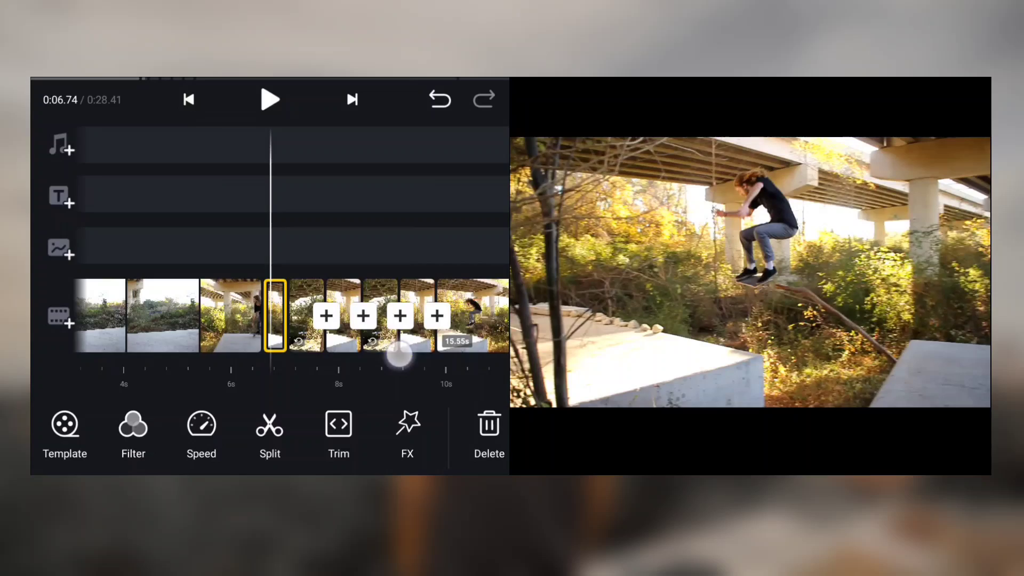
click(270, 99)
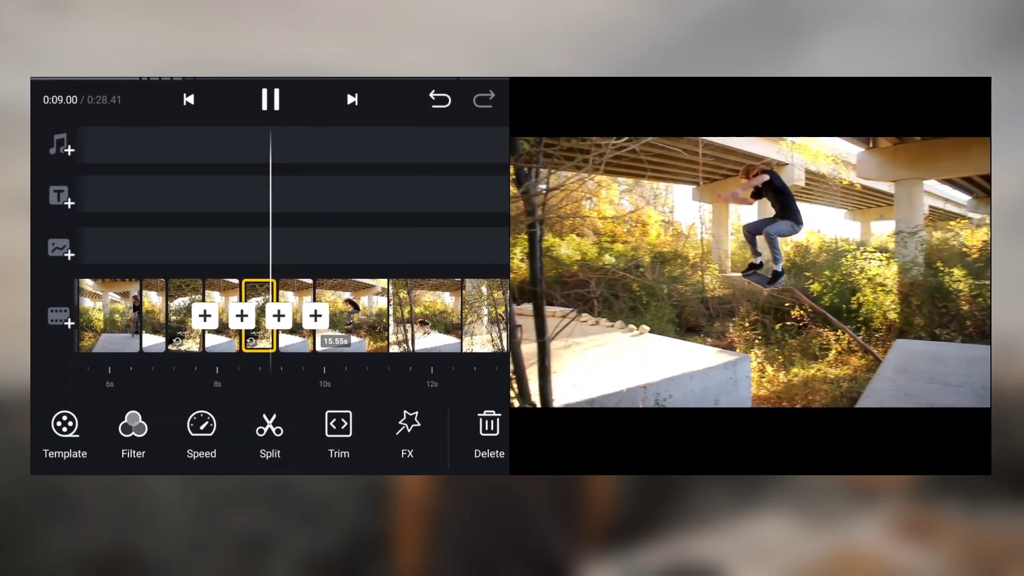
Give the next short piece the Montage speed curve as well
click(270, 99)
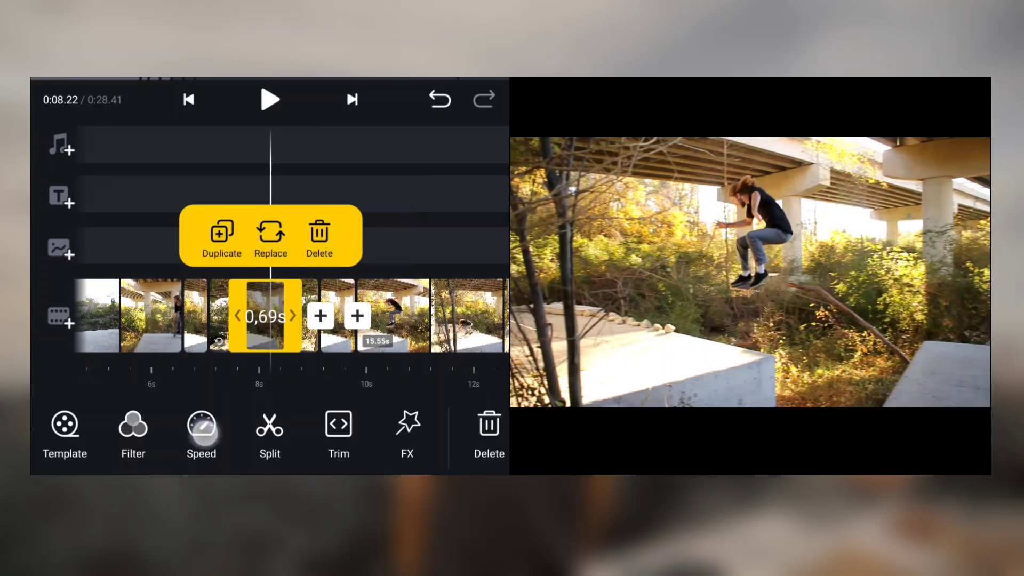
click(202, 434)
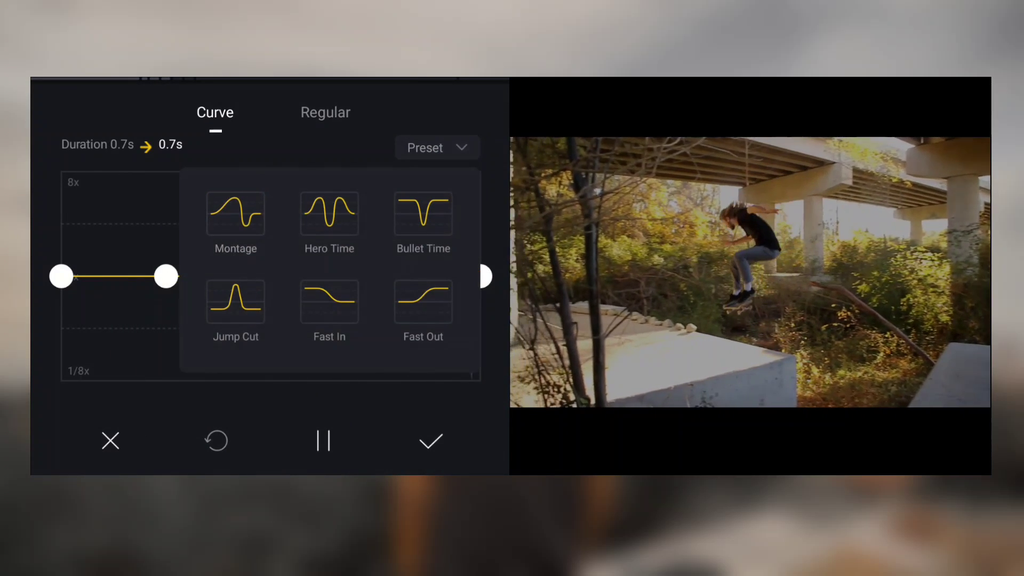
click(430, 441)
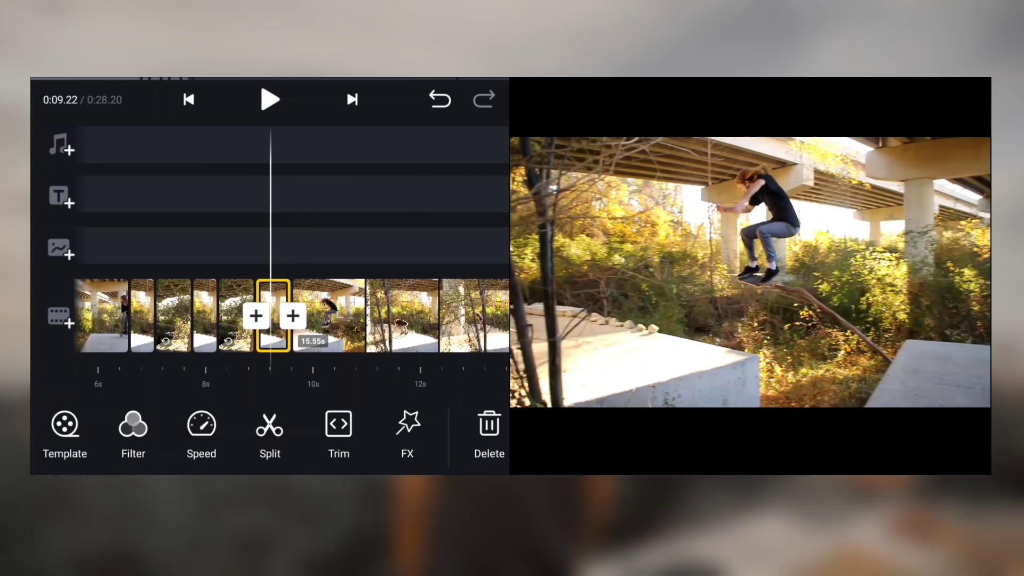
Preview a third short piece, apply the Montage curve to it and select the next one
click(202, 434)
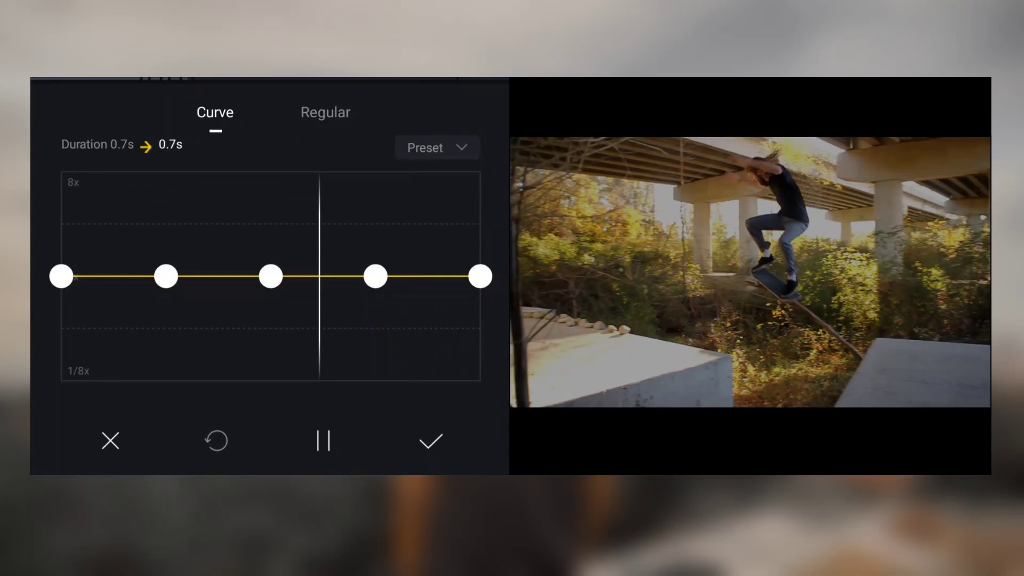
click(323, 441)
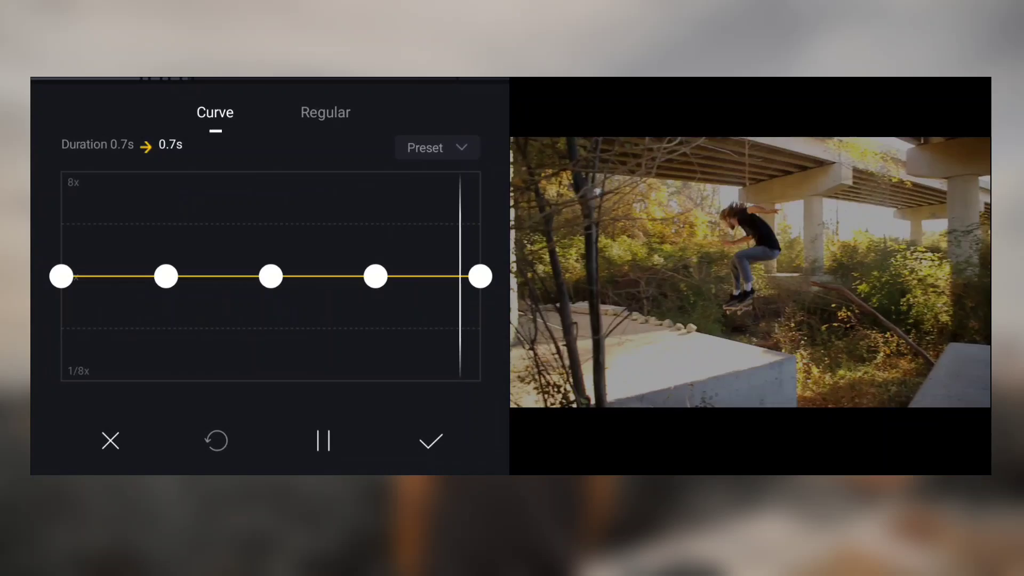
click(437, 147)
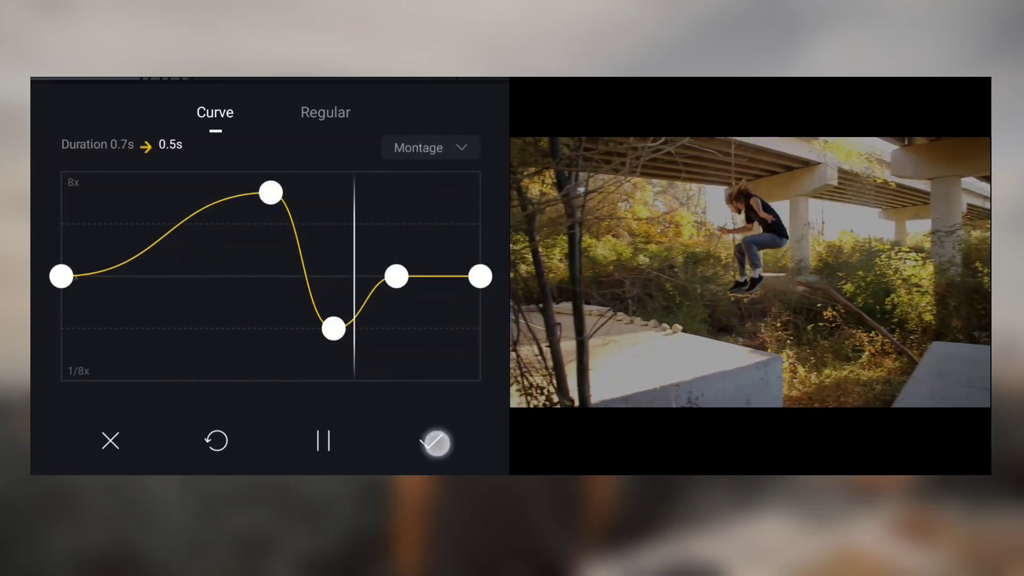
click(433, 441)
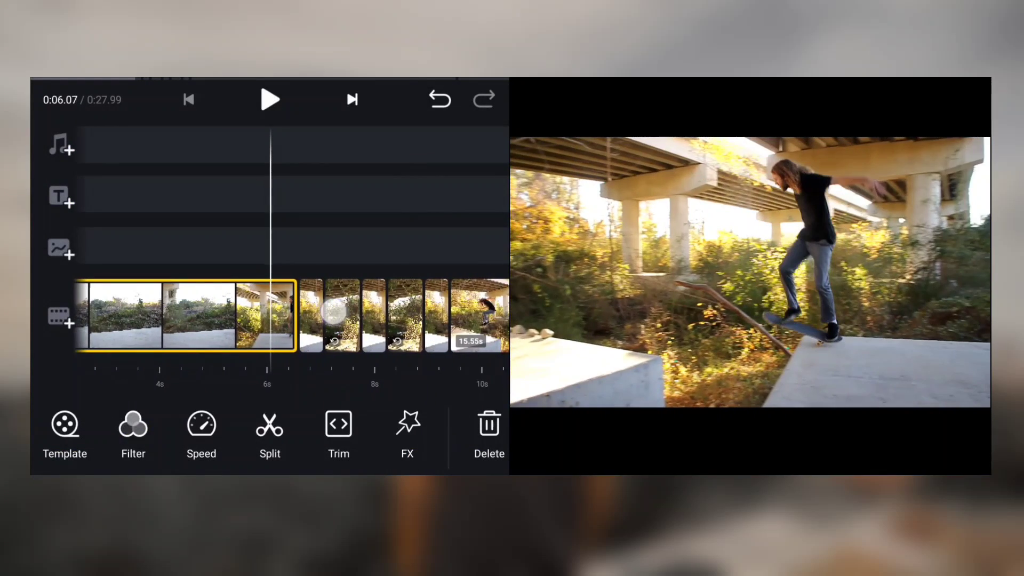
click(270, 99)
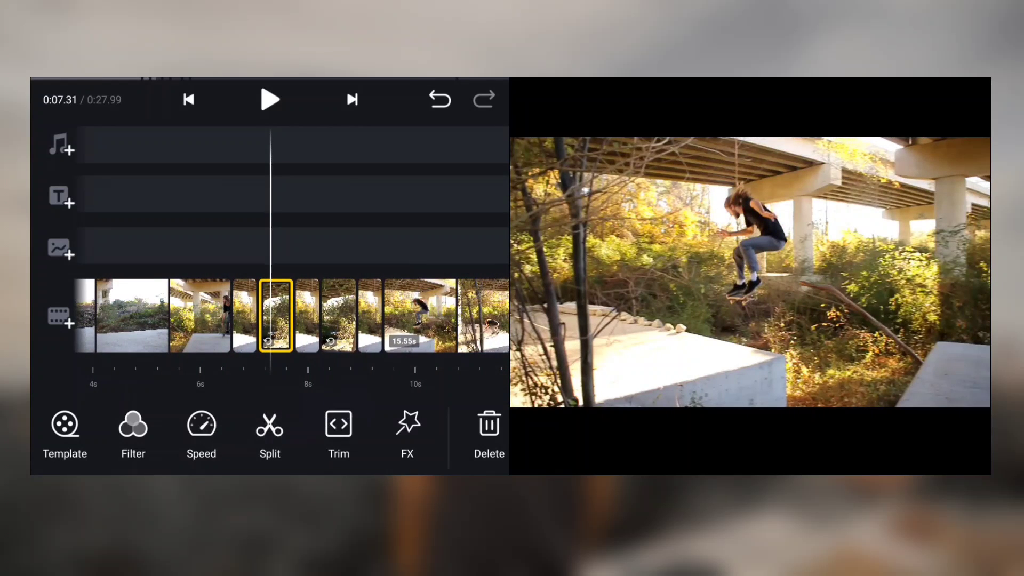
Apply the Montage speed curve to this piece, bringing the total to about 27.8 s
click(201, 434)
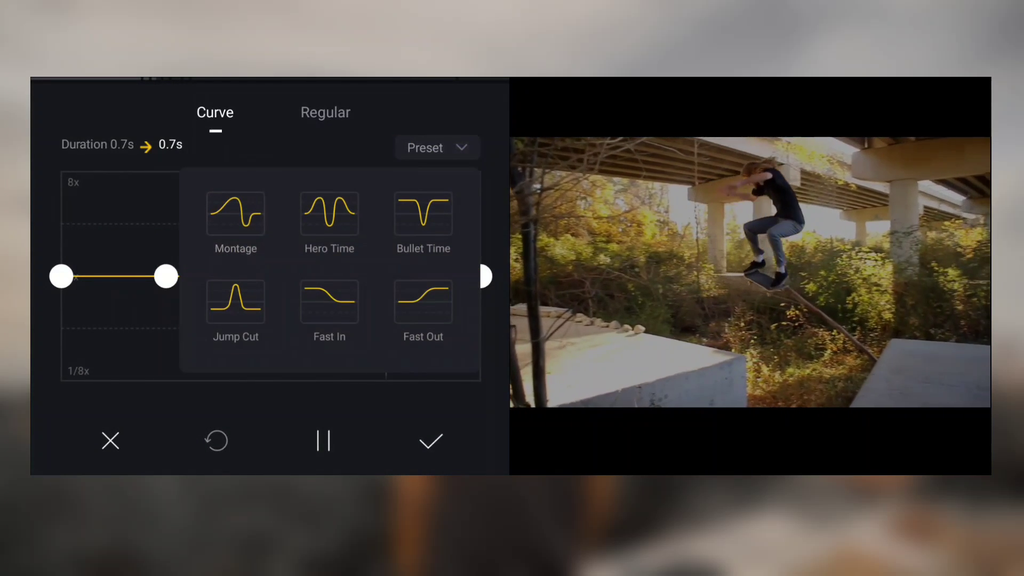
click(430, 440)
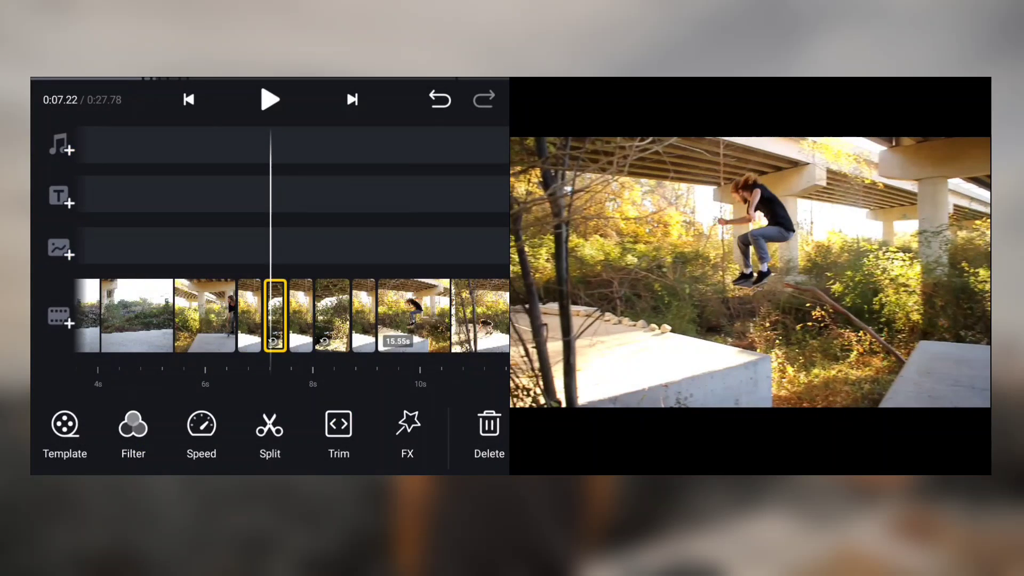